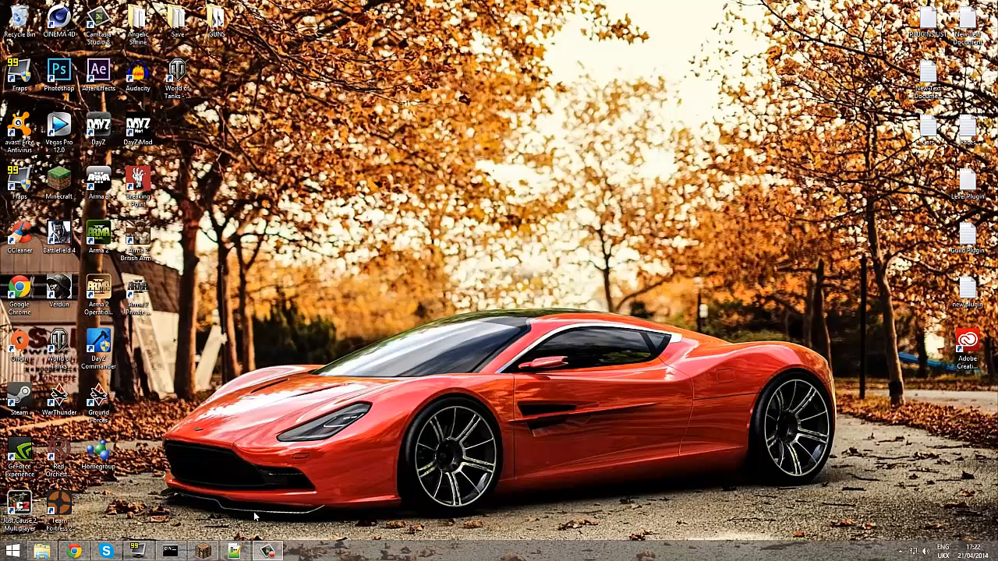
mouse_move(248, 530)
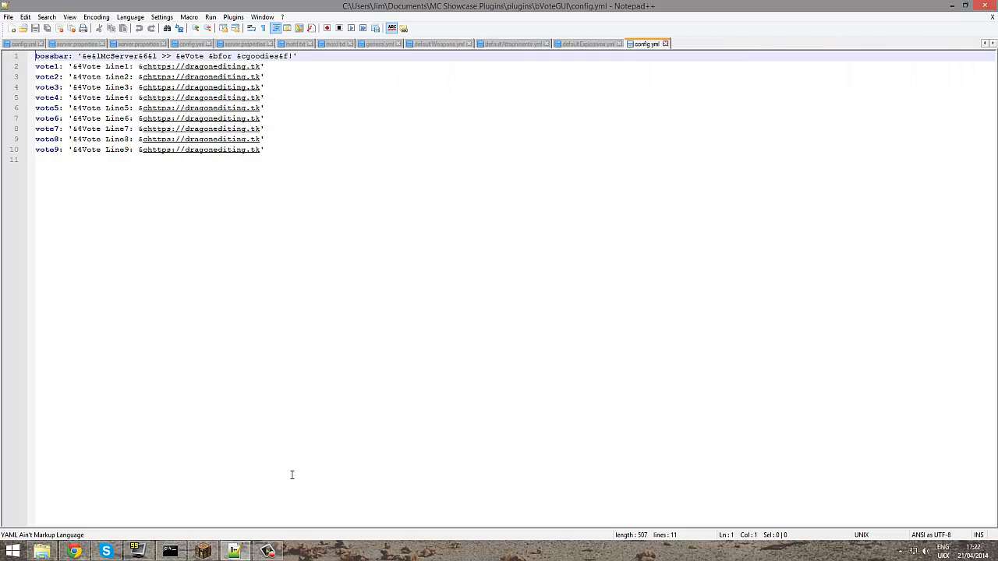
mouse_move(307, 462)
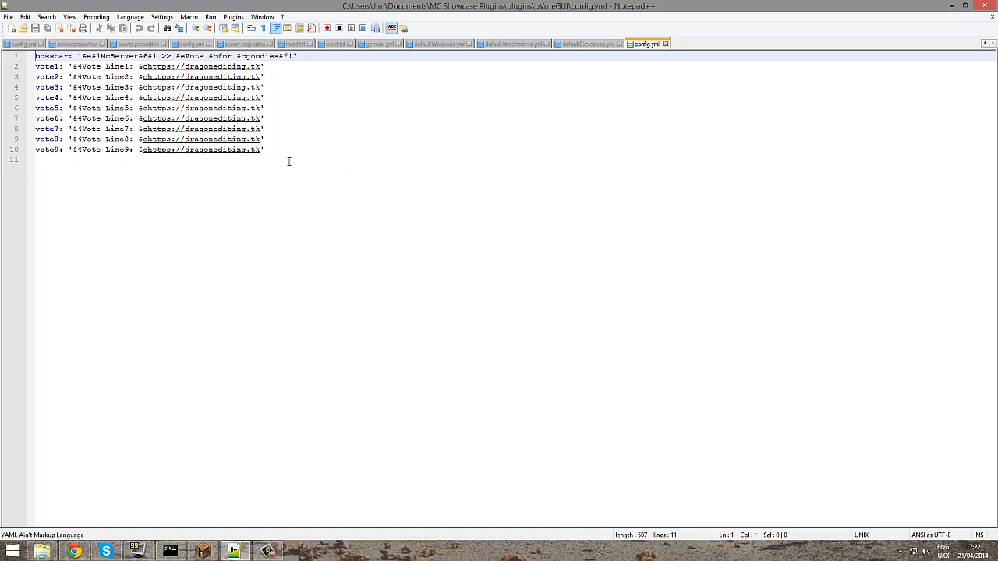
mouse_move(393, 119)
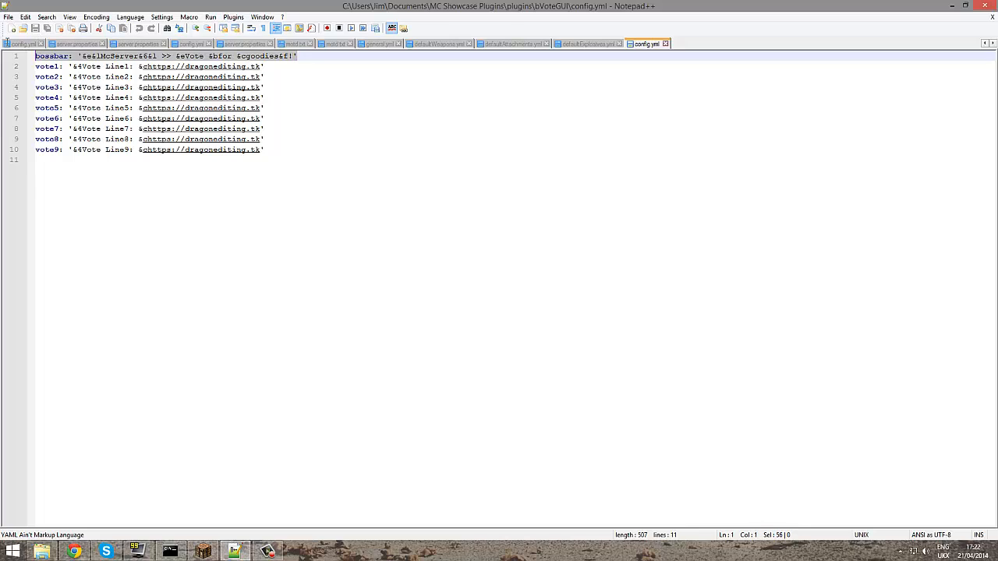
mouse_move(396, 107)
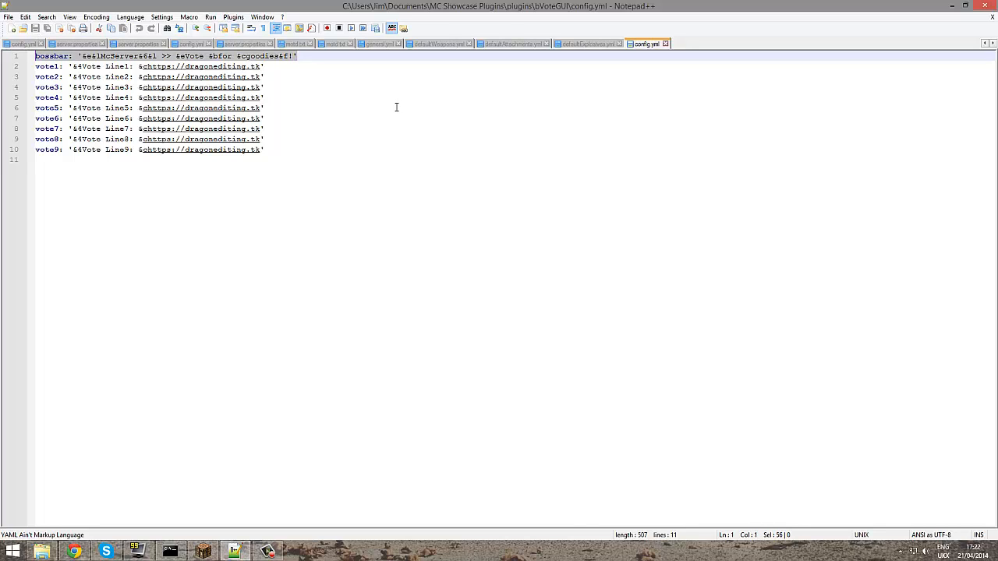
mouse_move(352, 118)
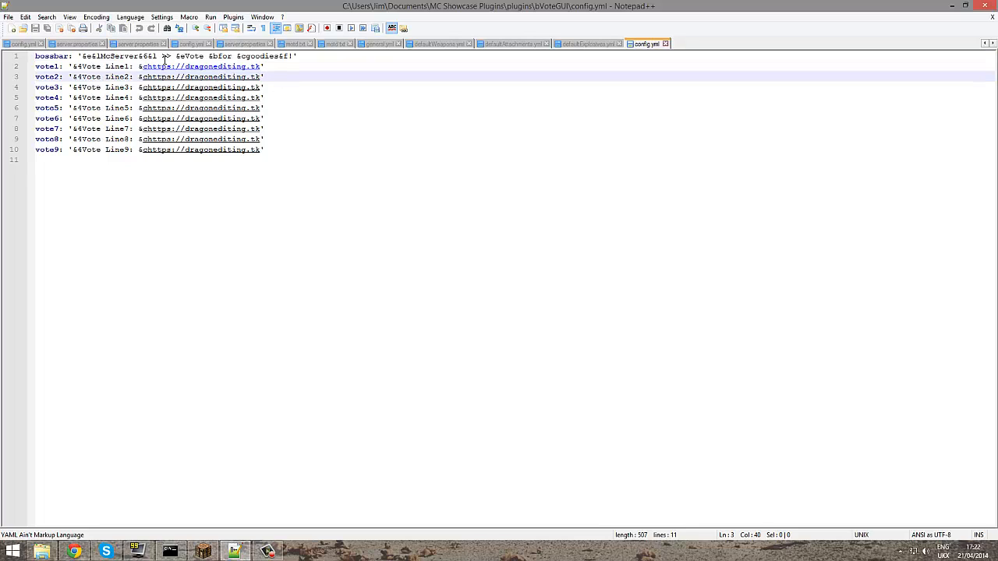
mouse_move(135, 66)
type("b")
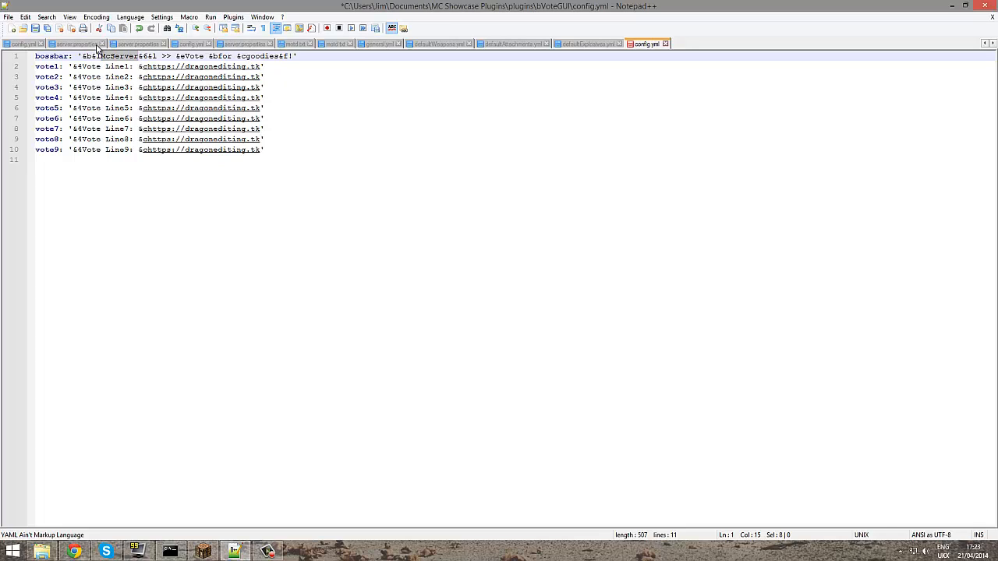
mouse_move(74, 43)
type("LtJim007")
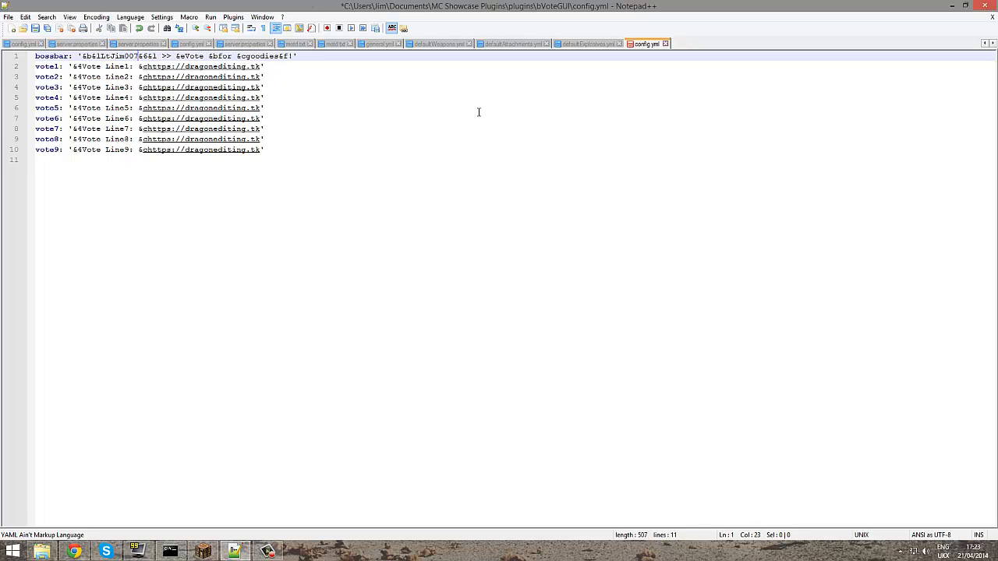
Step: Type the custom server name ending in 'craft' over McServer in the boss bar title
type("craft")
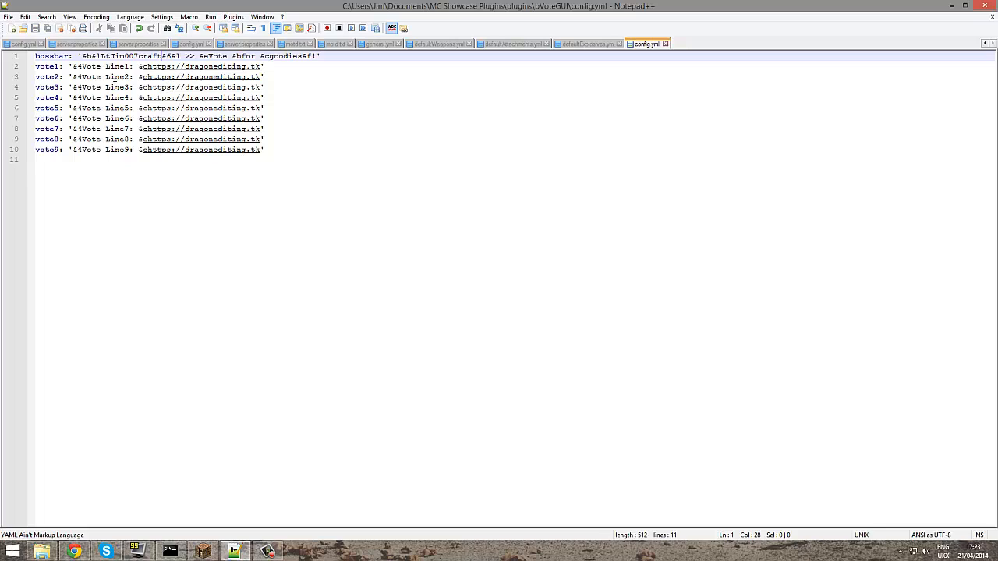
left_click(78, 66)
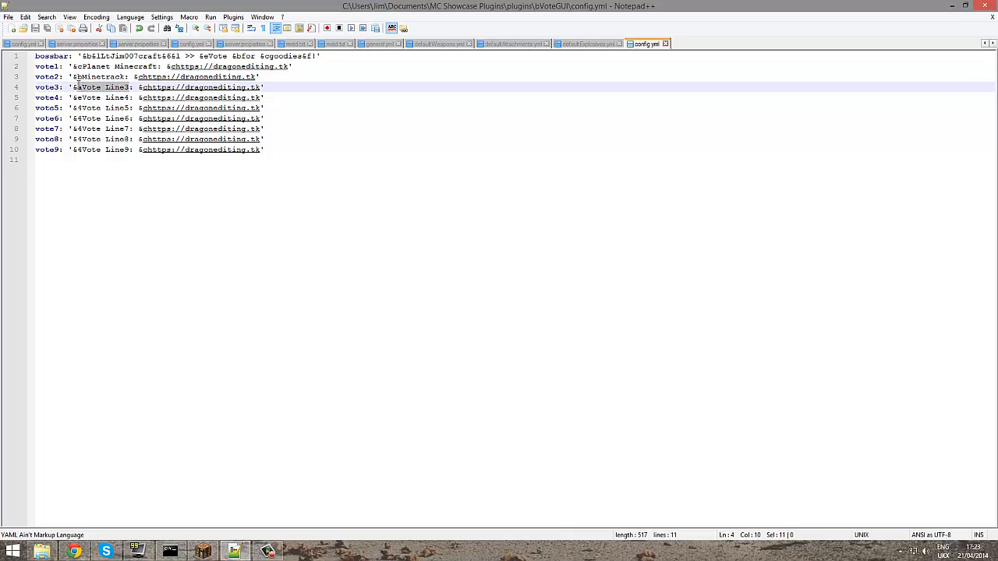
Step: Rename the vote3 entry label from Vote Line3 to 'Youtube:'
type("Youtube:")
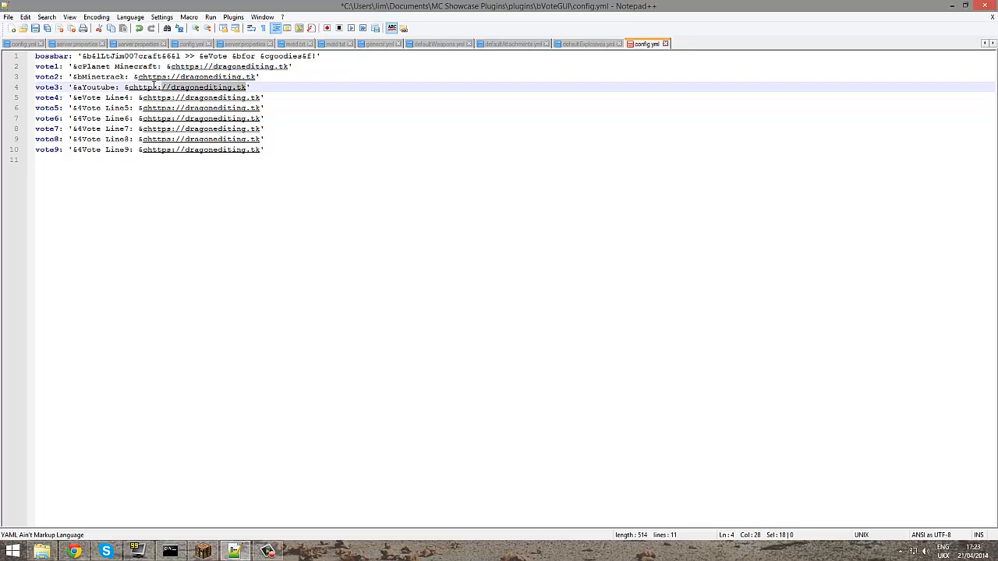
Step: Put the YouTube channel link from the browser into vote3's URL, then switch to Minecraft
left_click(73, 551)
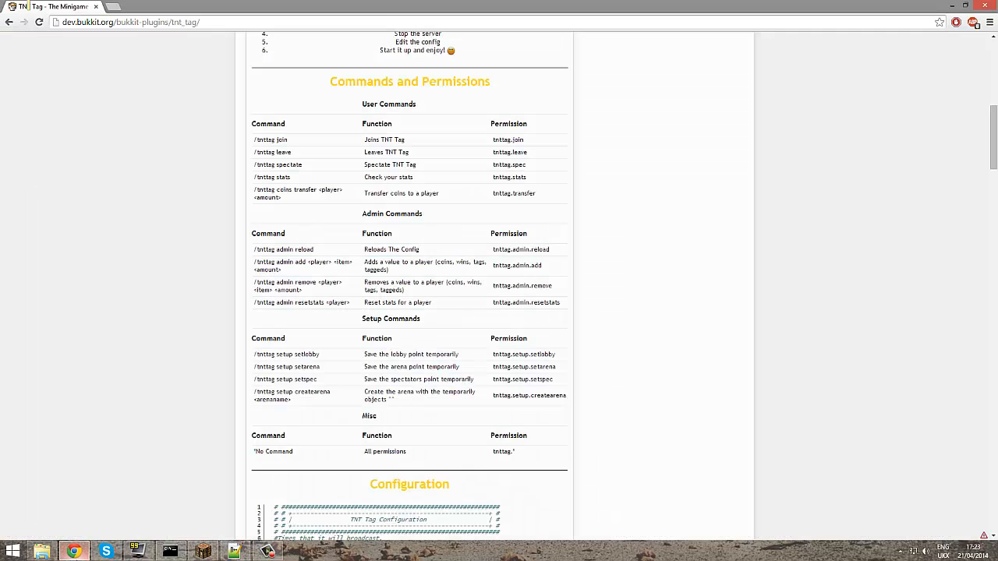
left_click(235, 551)
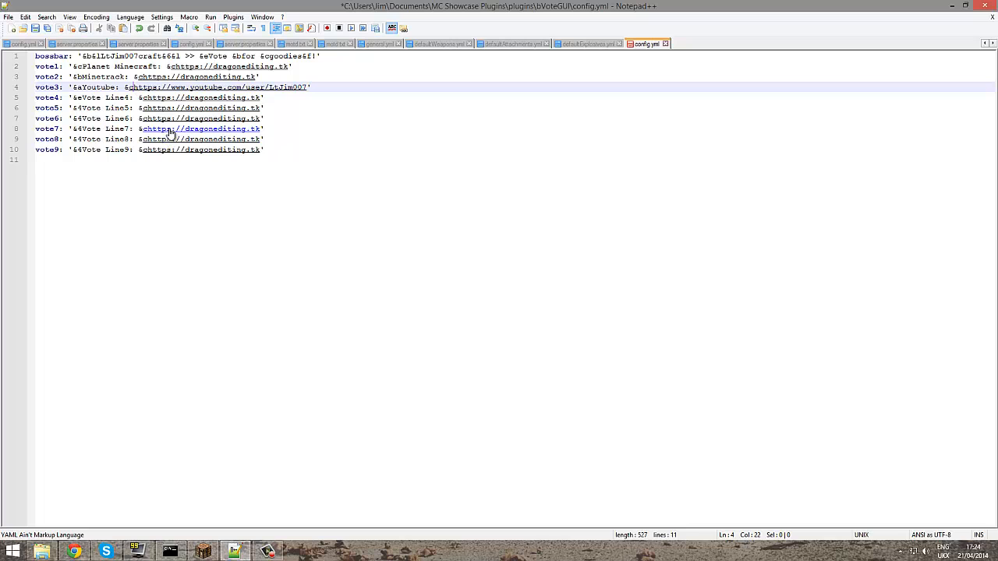
mouse_move(152, 86)
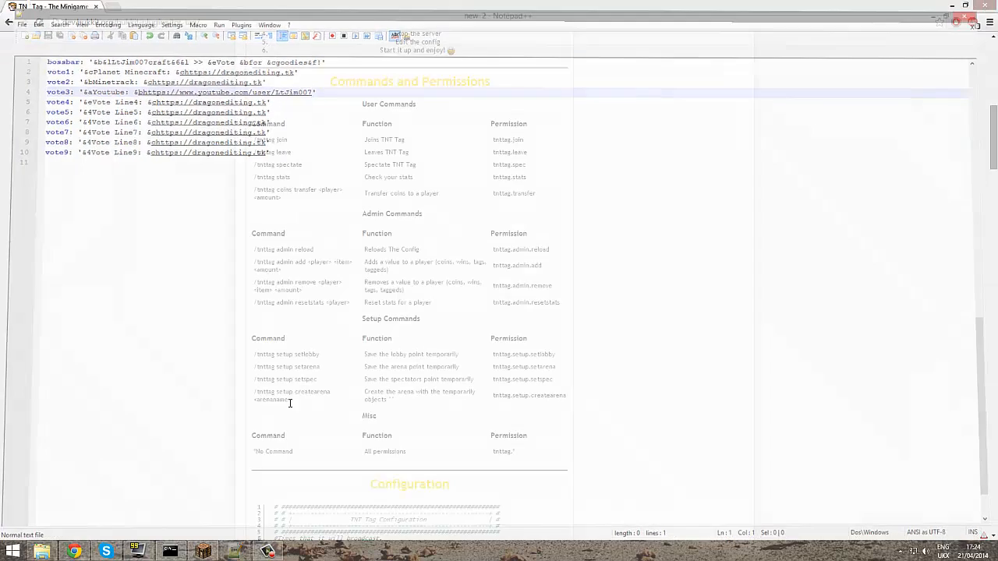
left_click(170, 551)
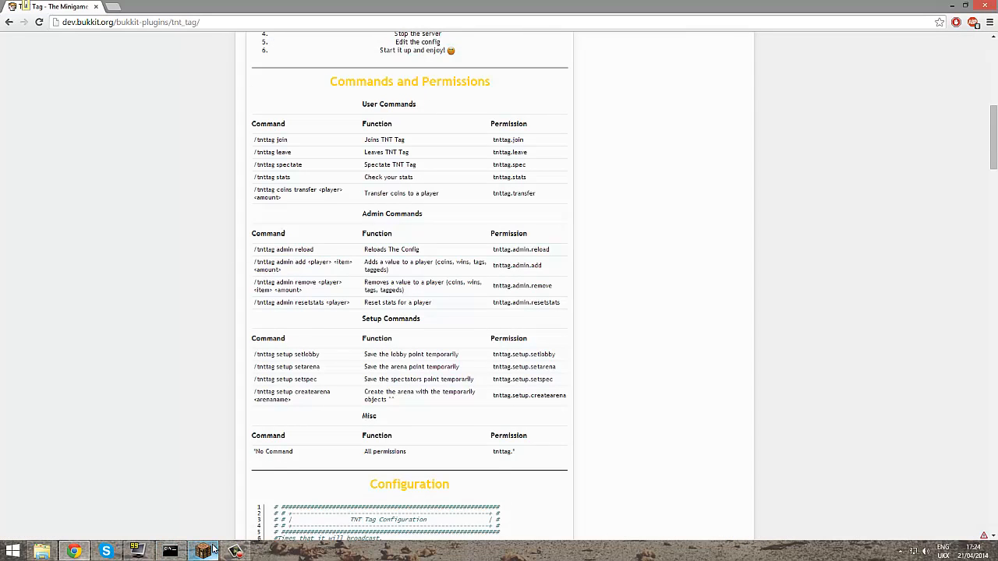
left_click(203, 551)
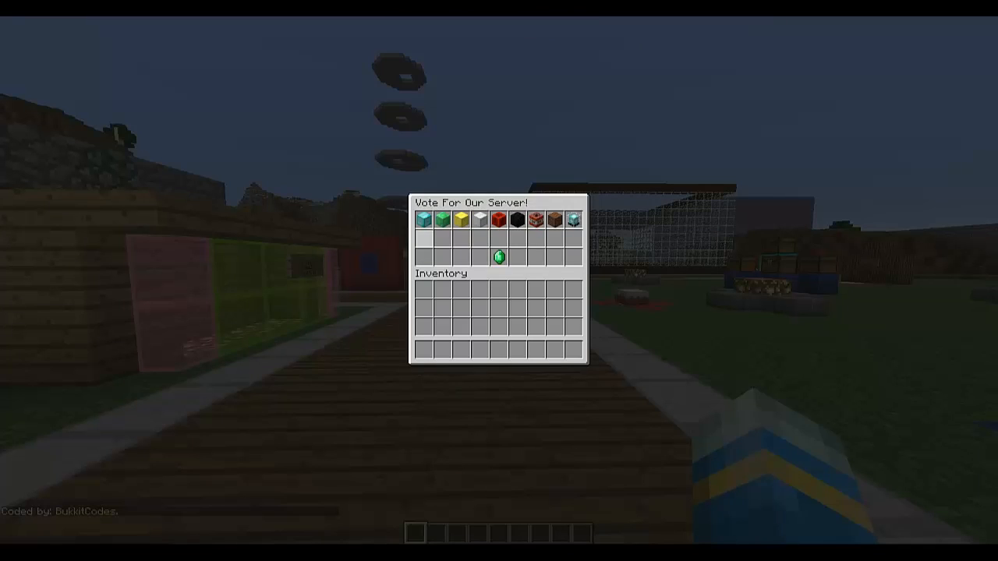
mouse_move(497, 257)
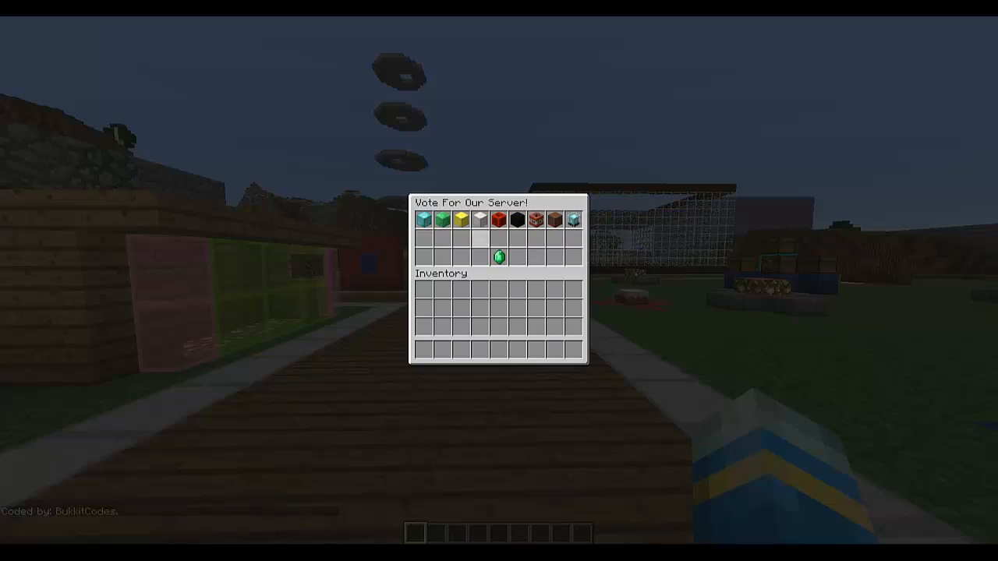
Step: Close the Vote For Our Server menu before reloading the server
key("Escape")
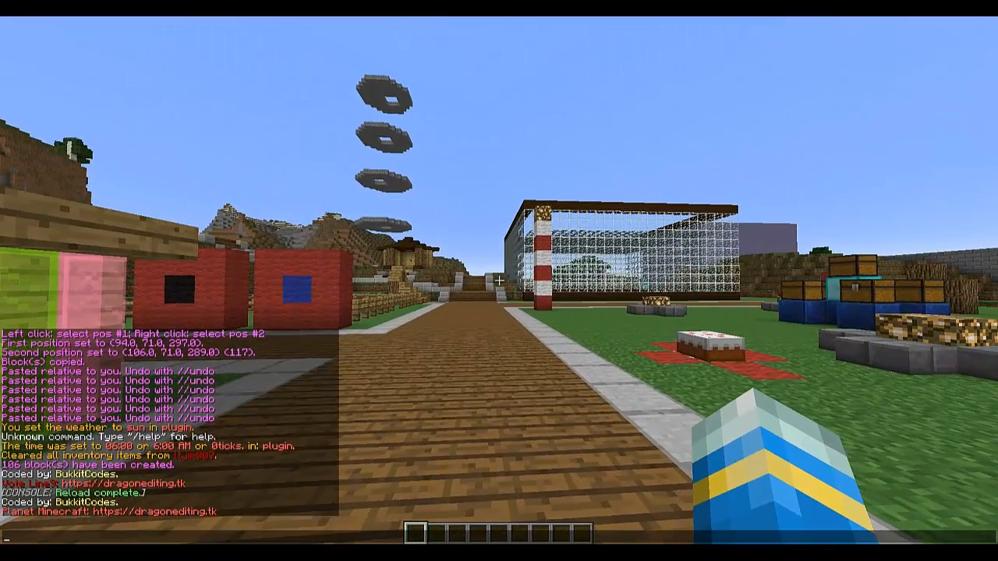
mouse_move(498, 280)
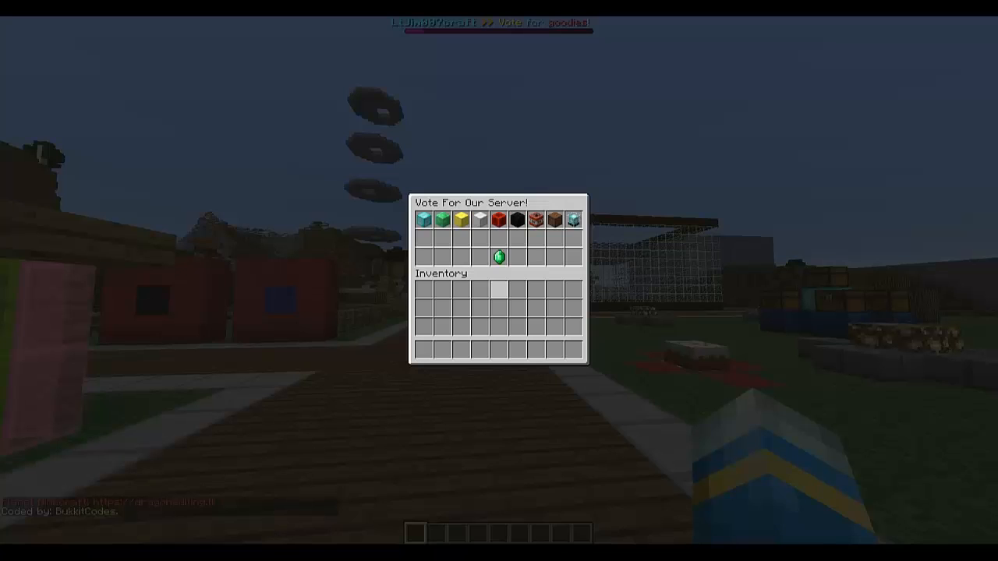
Step: Dismiss the open screen, then close the vote menu after Minetrack's link appears in chat
key("Escape")
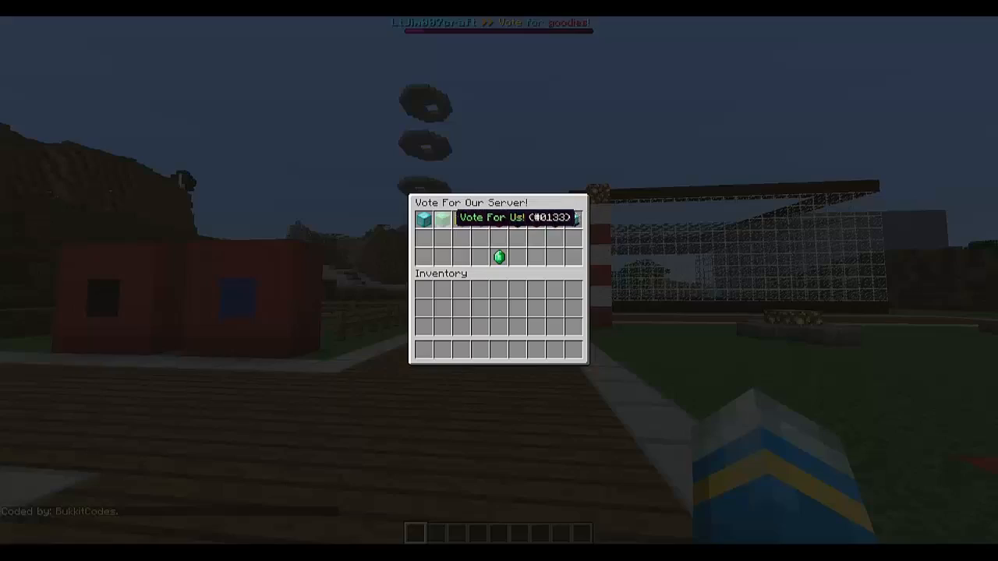
key("Escape")
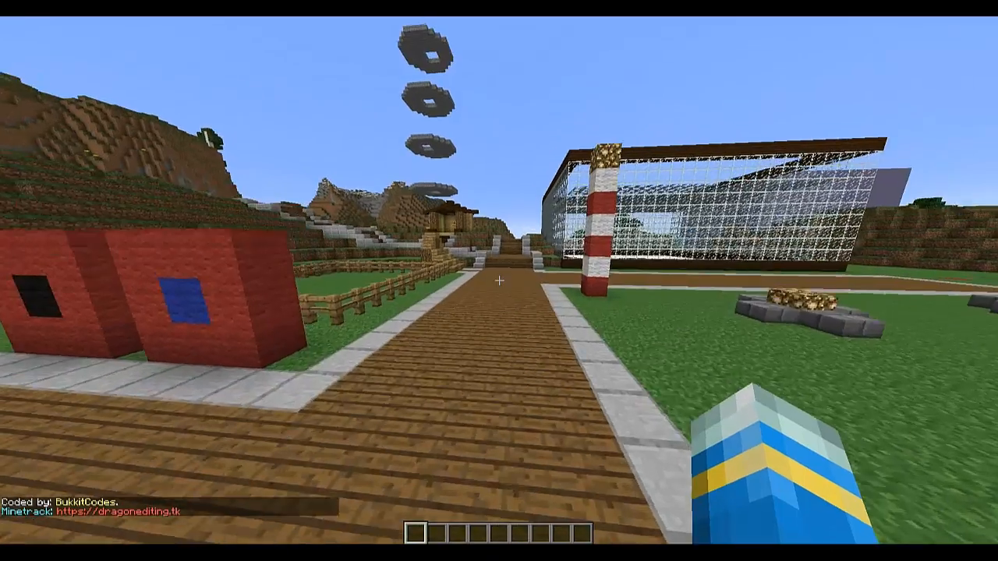